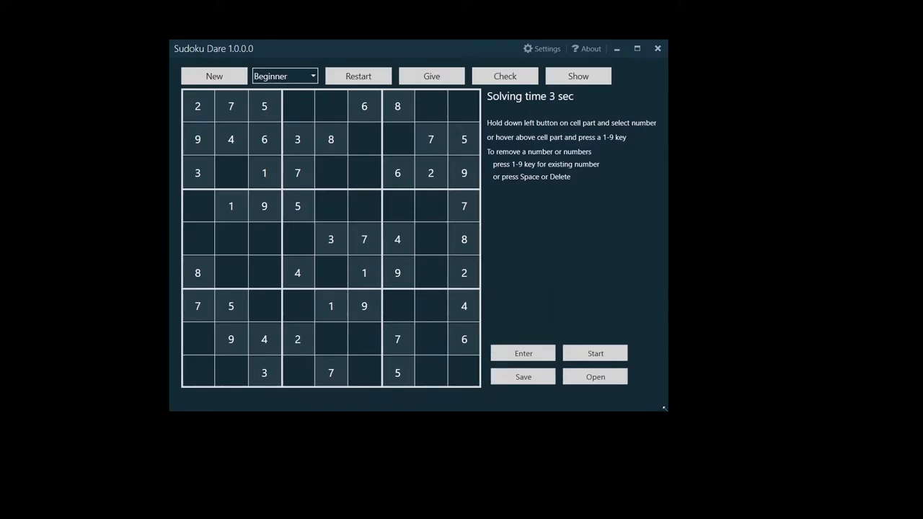
mouse_move(652, 406)
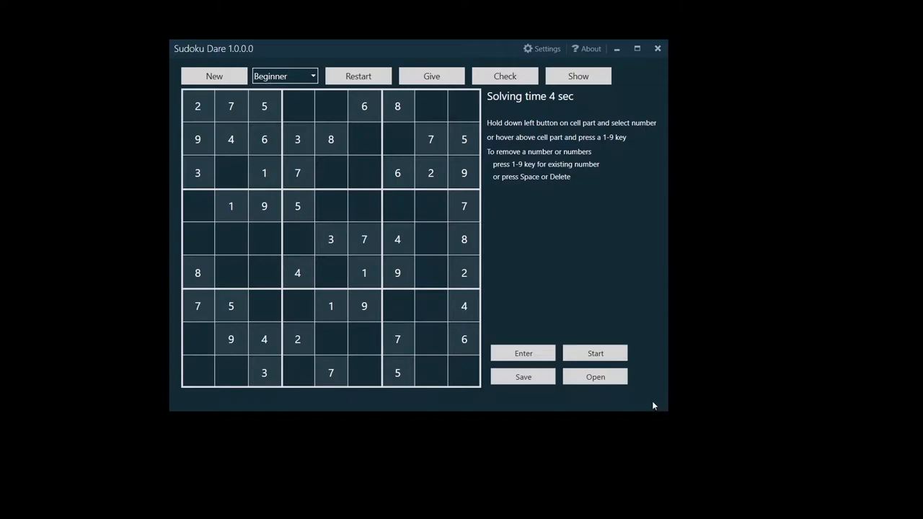
mouse_move(660, 406)
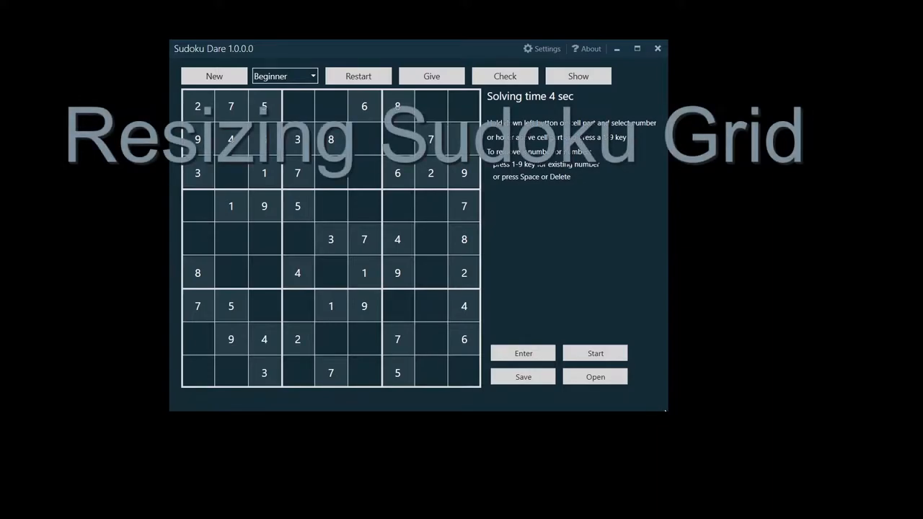
Drag the window's bottom-right corner outward so the Sudoku grid grows.
drag(666, 410, 672, 412)
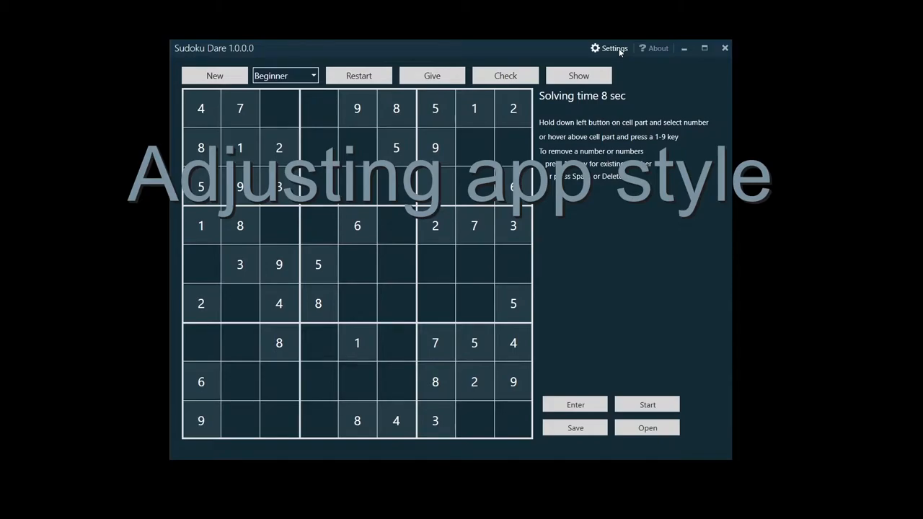
In Settings, try the Blue Dark colour style, then settle on Blue Gray.
click(614, 48)
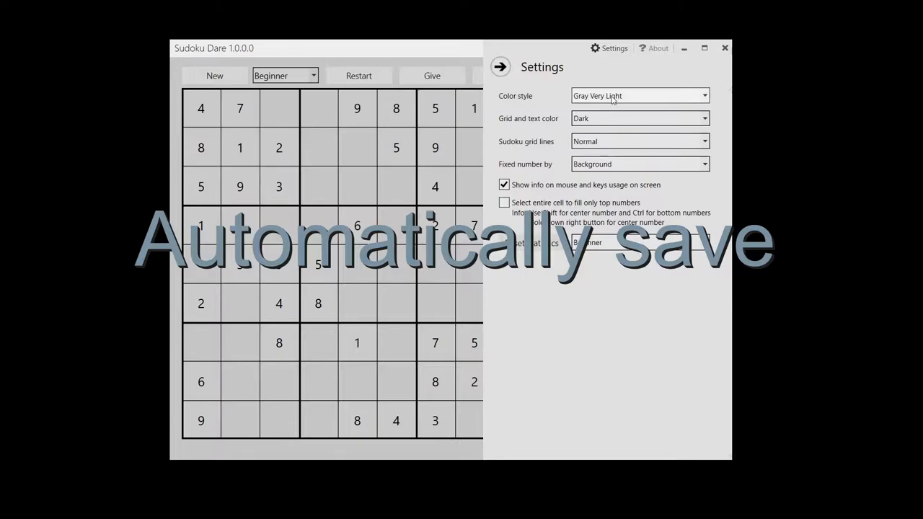
click(637, 95)
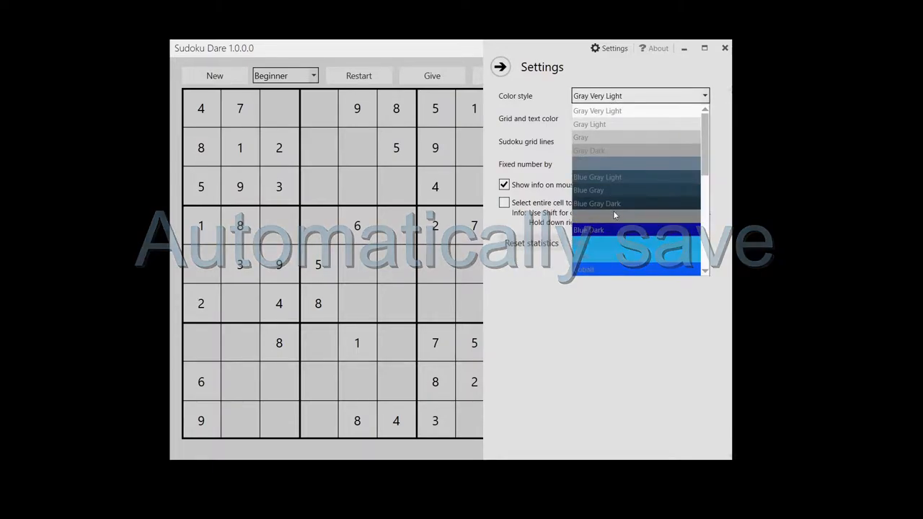
click(588, 230)
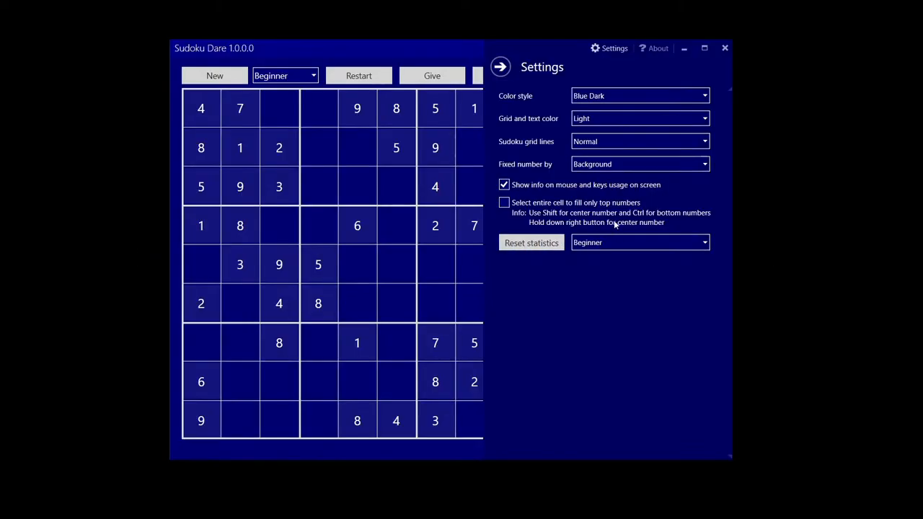
click(637, 95)
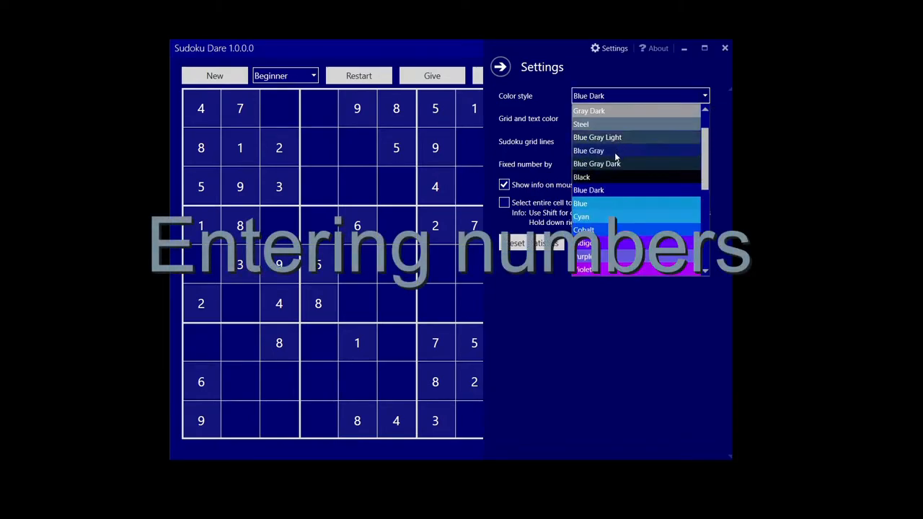
click(588, 150)
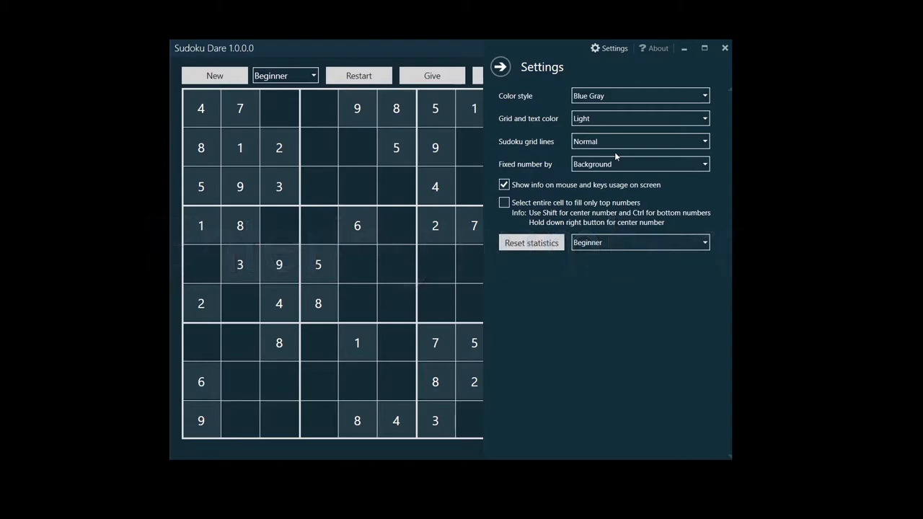
click(500, 66)
text(6)
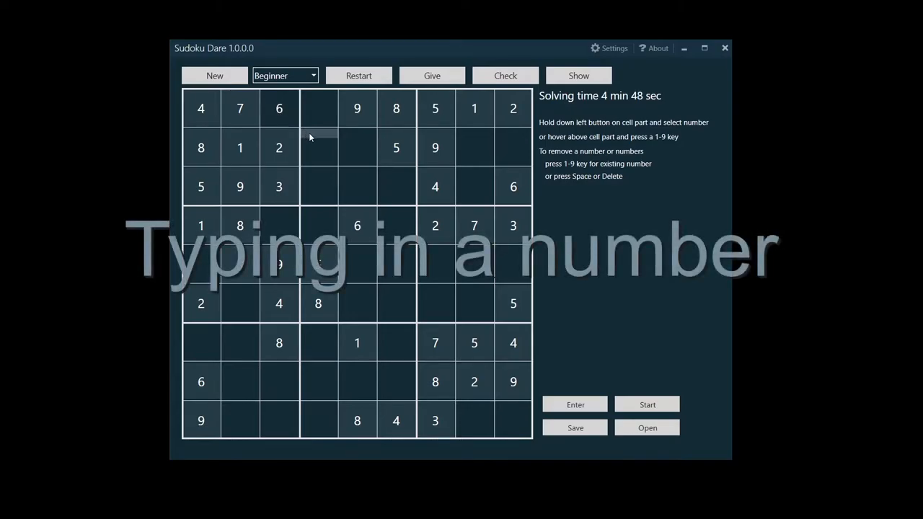
Pencil candidate 3 into the empty cell at row 2, column 4.
text(346)
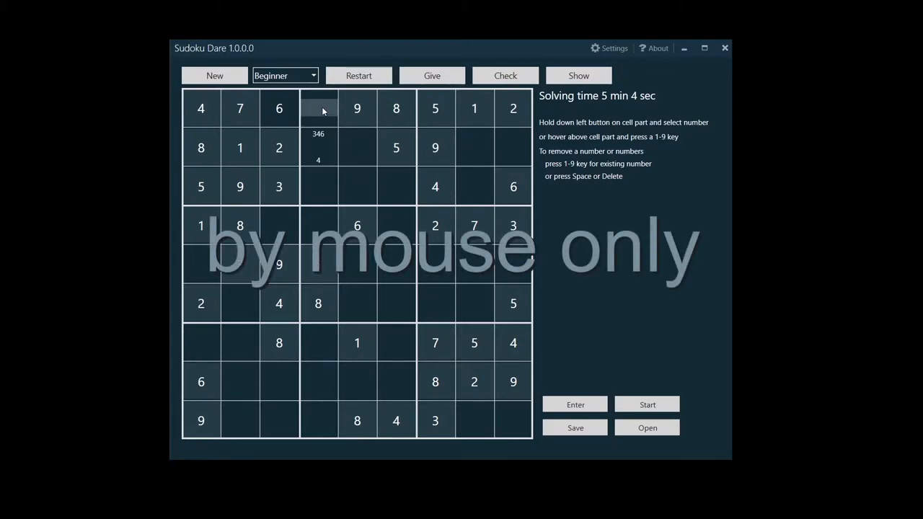
Place a 3 in the top-row cell and edit candidate notes 3 and 4 in row 2, column 5.
click(317, 108)
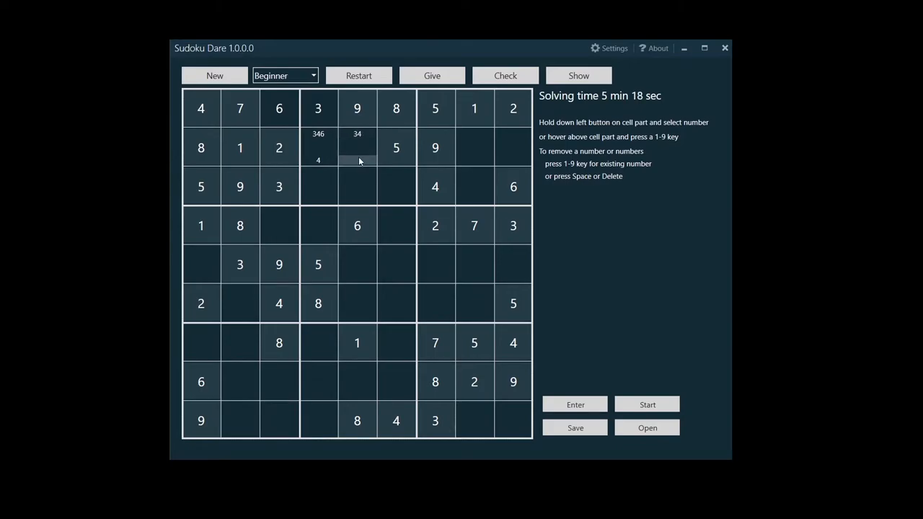
click(358, 147)
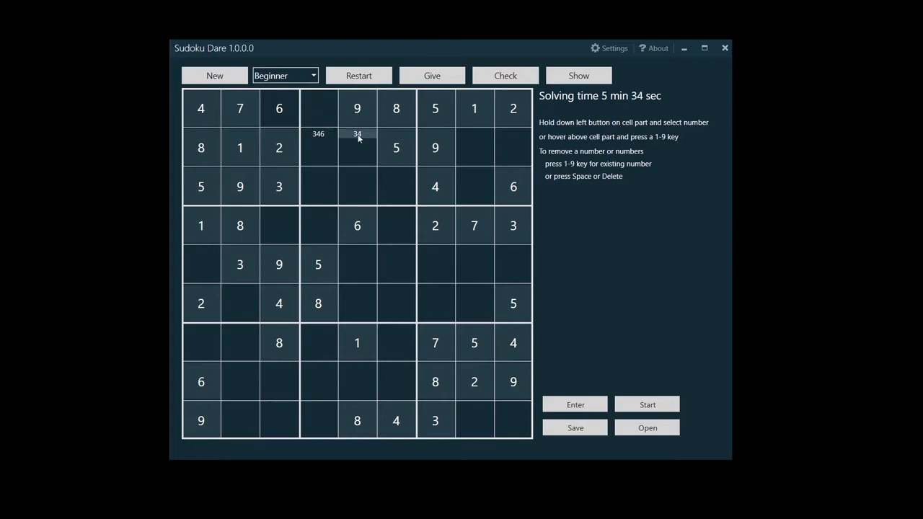
Choose Easy difficulty, generate a new Sudoku replacing the current one, and mark candidates 36 in a cell.
click(284, 75)
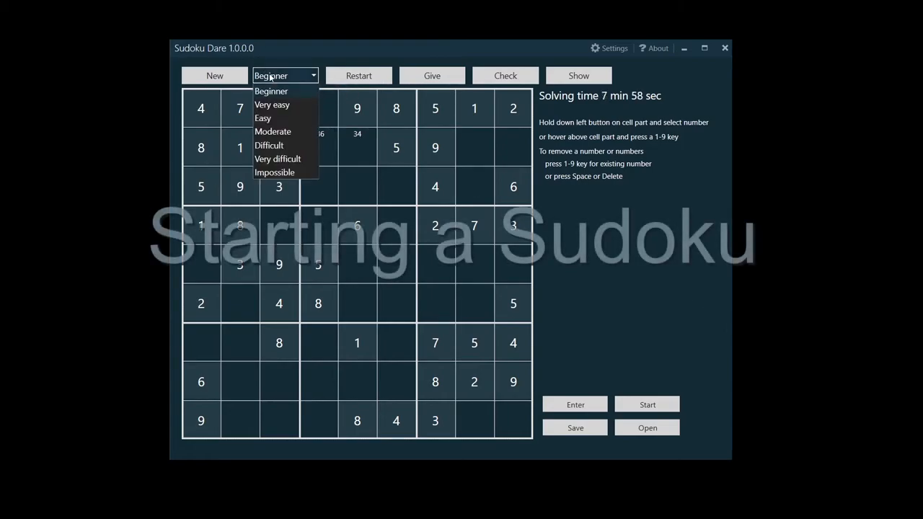
click(262, 118)
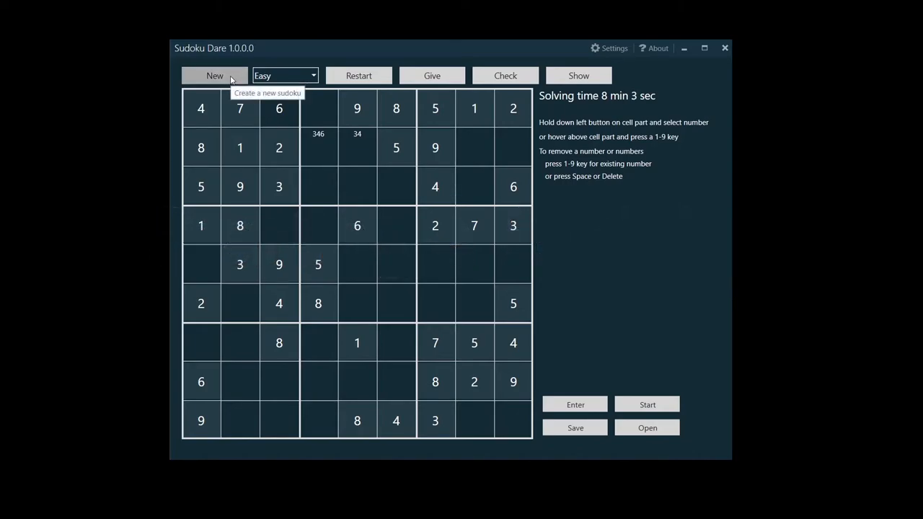
click(214, 75)
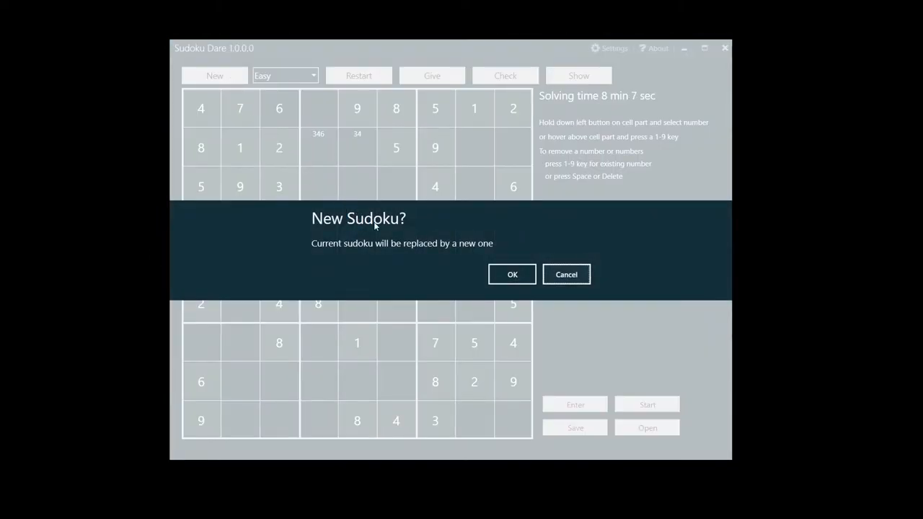
click(512, 274)
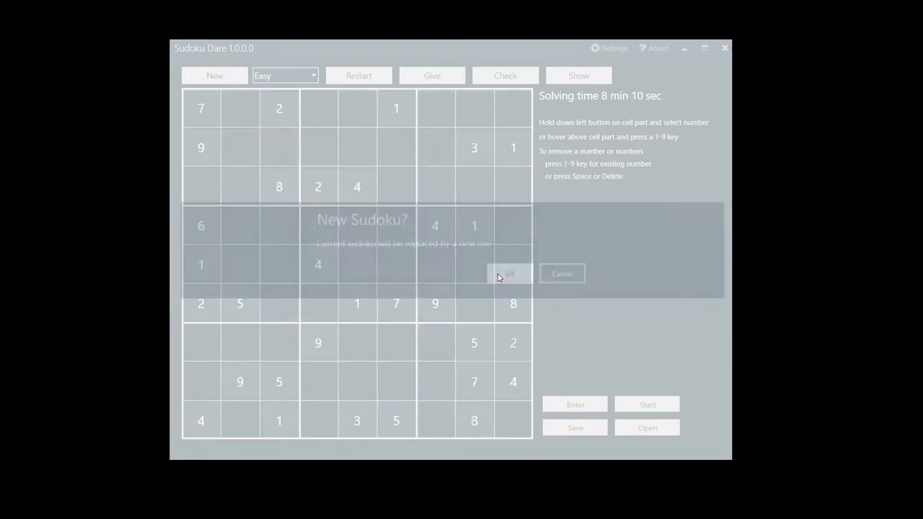
click(510, 274)
text(56)
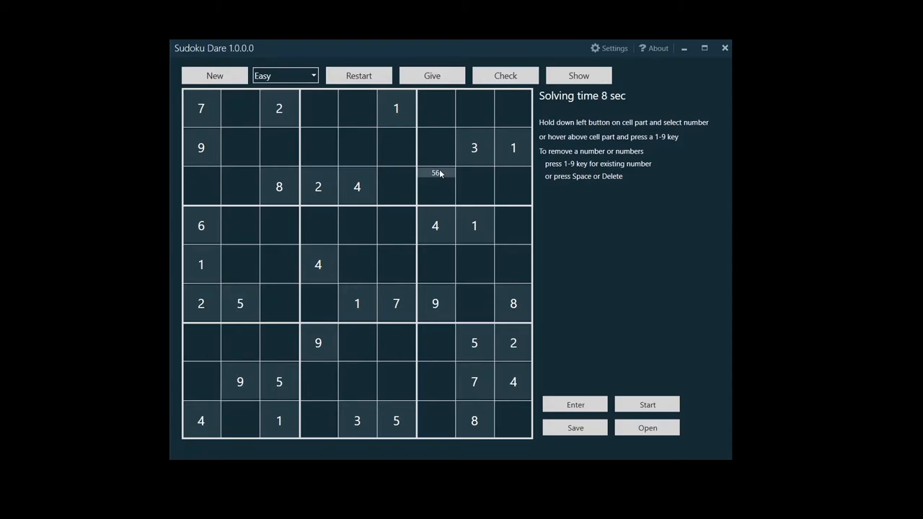
Restart the Easy puzzle so only its original clues remain.
click(358, 75)
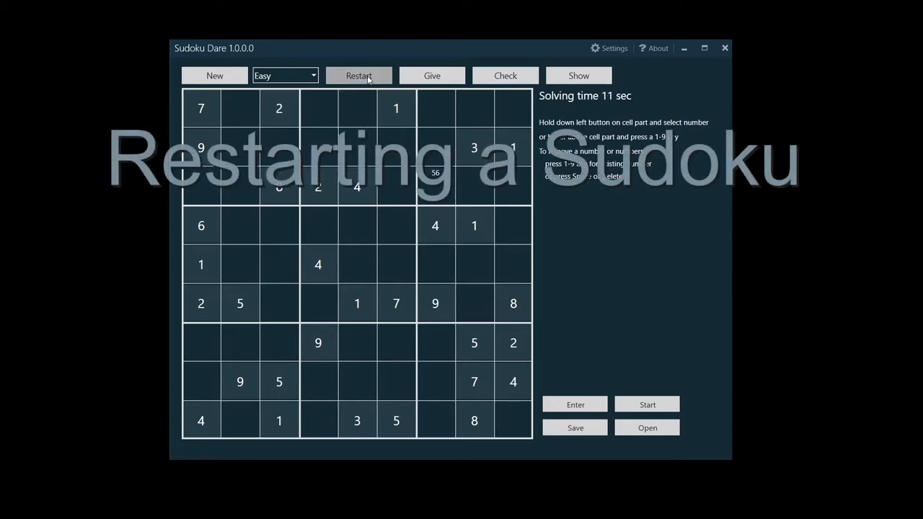
click(357, 75)
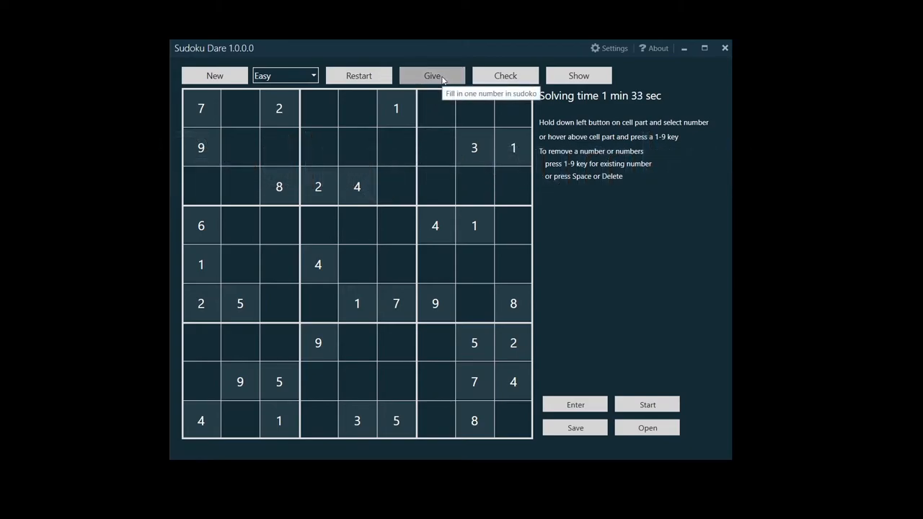
Use Give to fill a 7 in row 4, column 2, accepting the 30-second penalty.
click(431, 75)
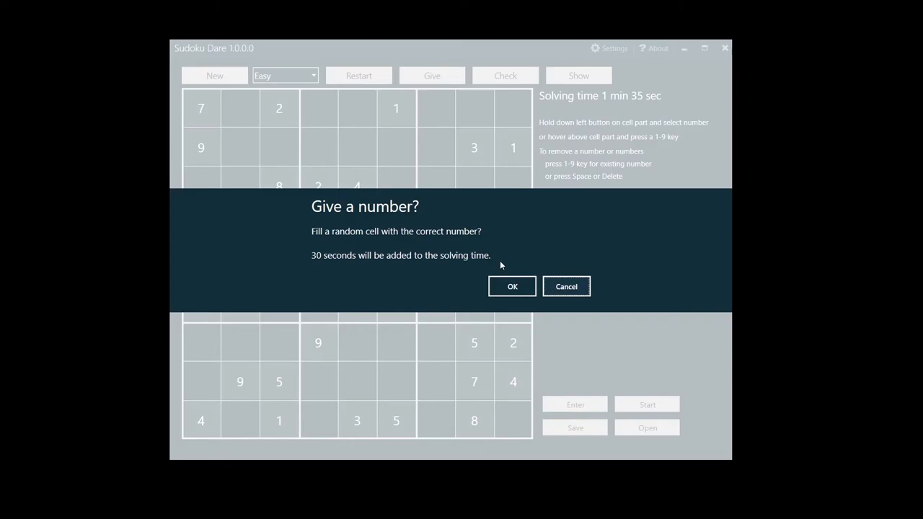
click(512, 286)
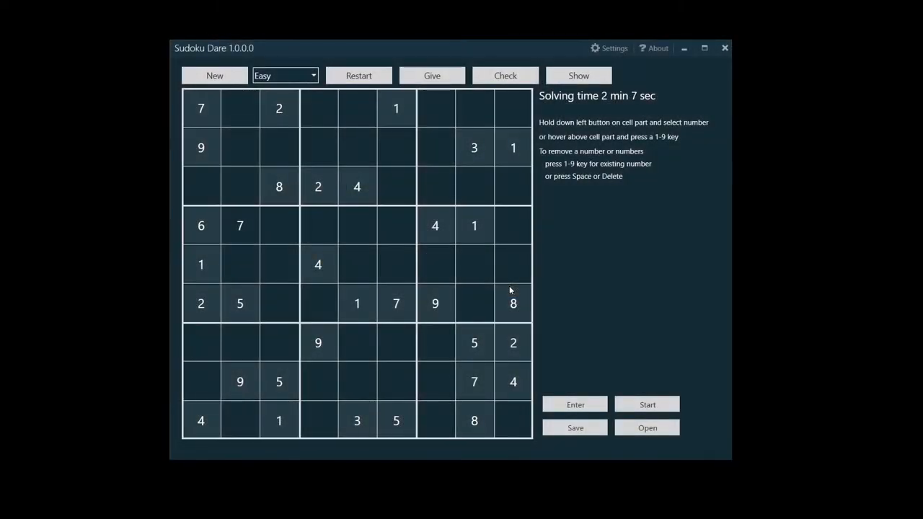
click(505, 75)
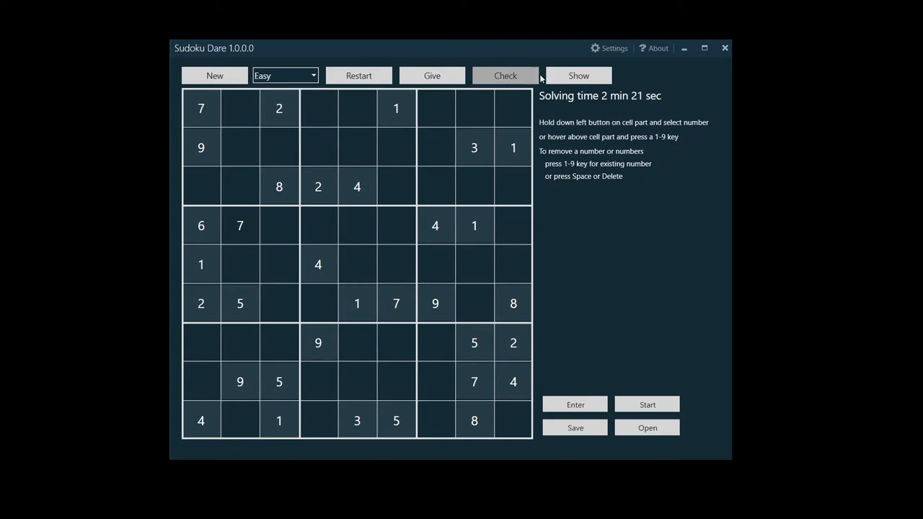
Use Show to reveal the full solution across the whole grid.
click(578, 75)
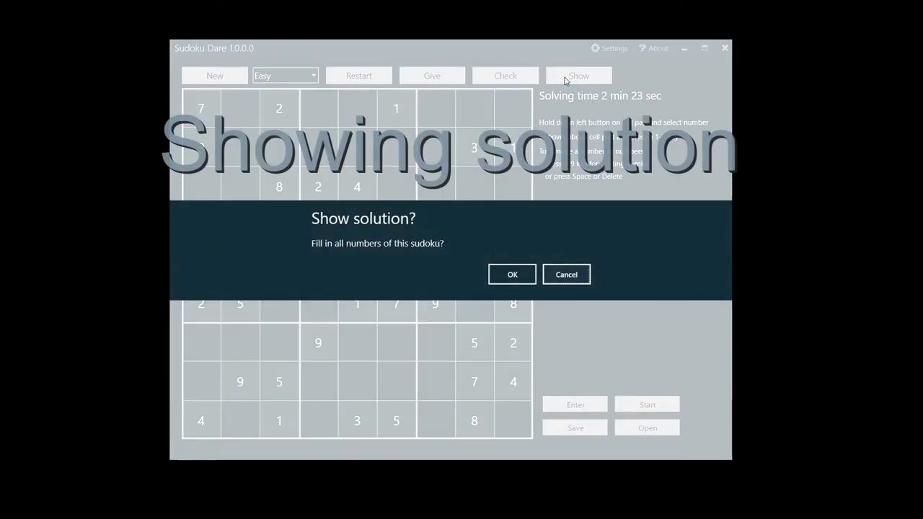
mouse_move(522, 275)
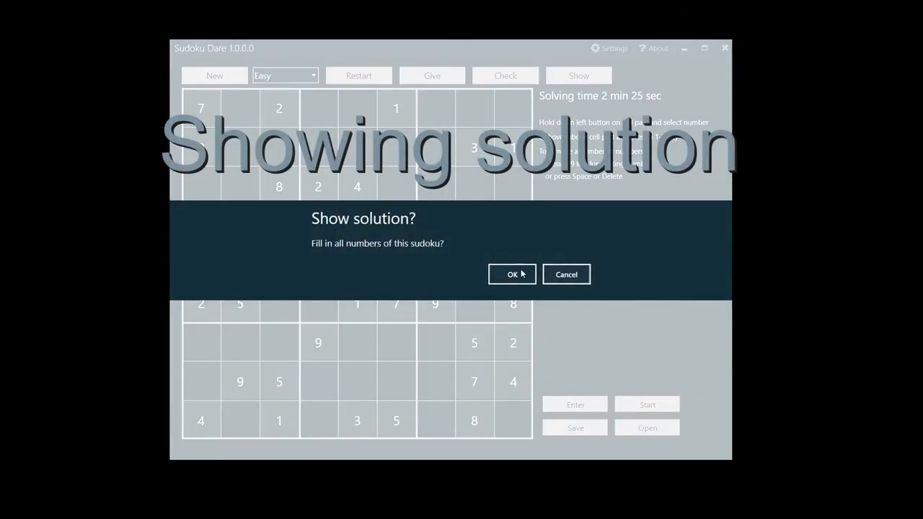
click(512, 274)
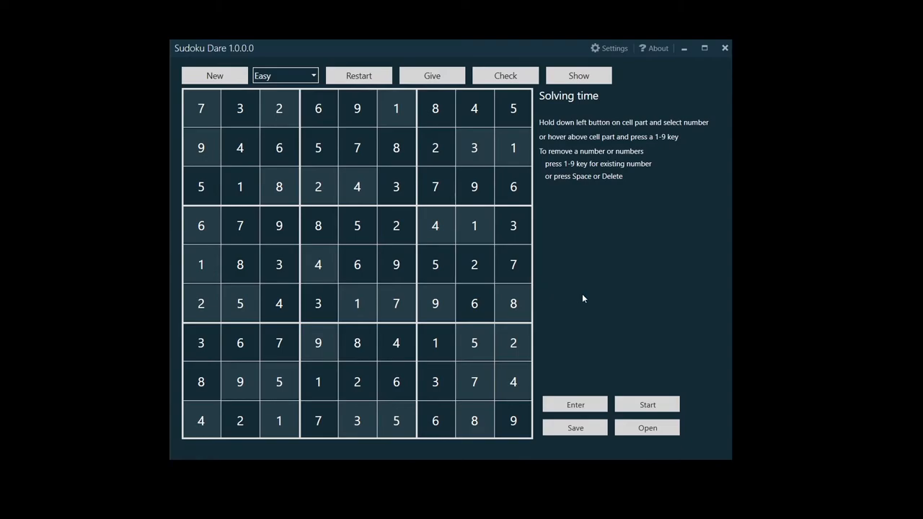
Use Enter to overwrite the solved grid with a blank one for an own Sudoku.
click(574, 404)
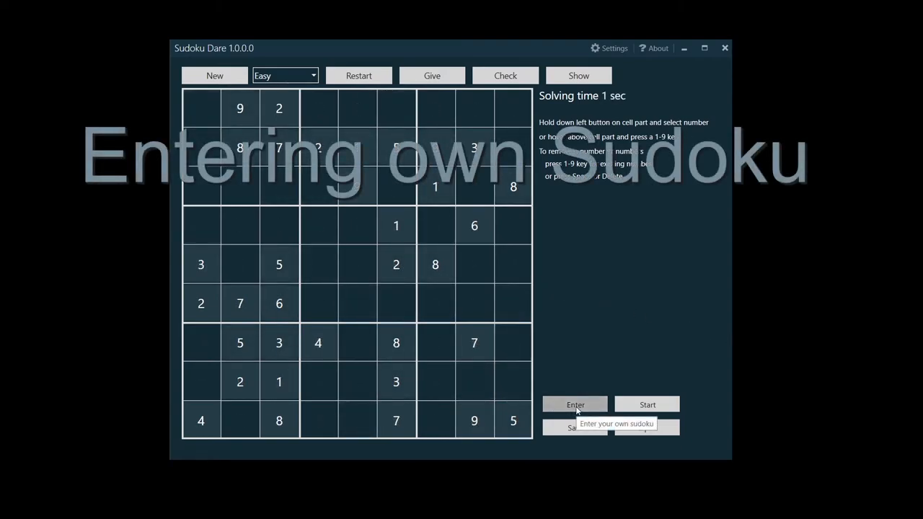
click(574, 404)
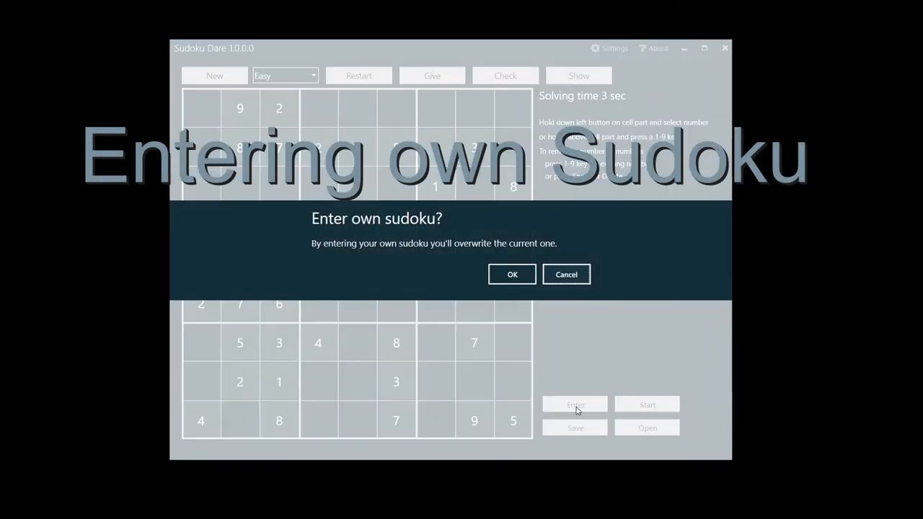
click(512, 274)
text(7)
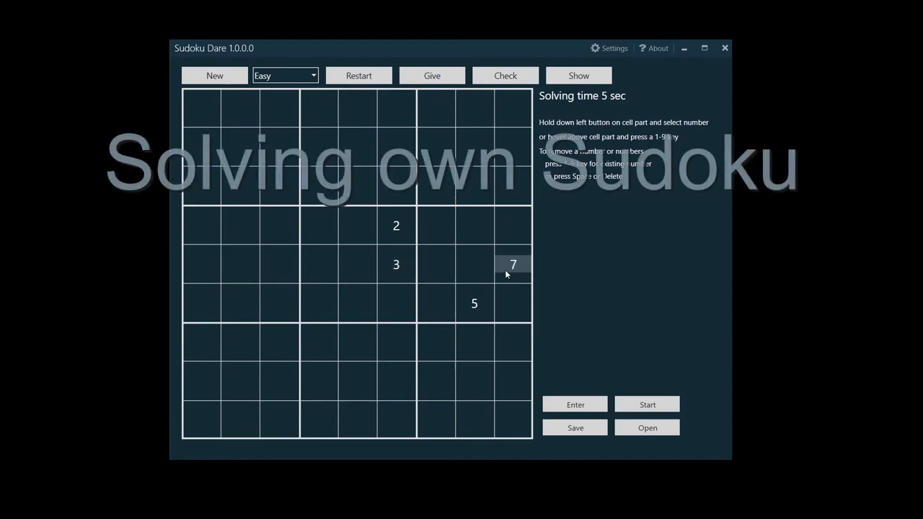
mouse_move(627, 395)
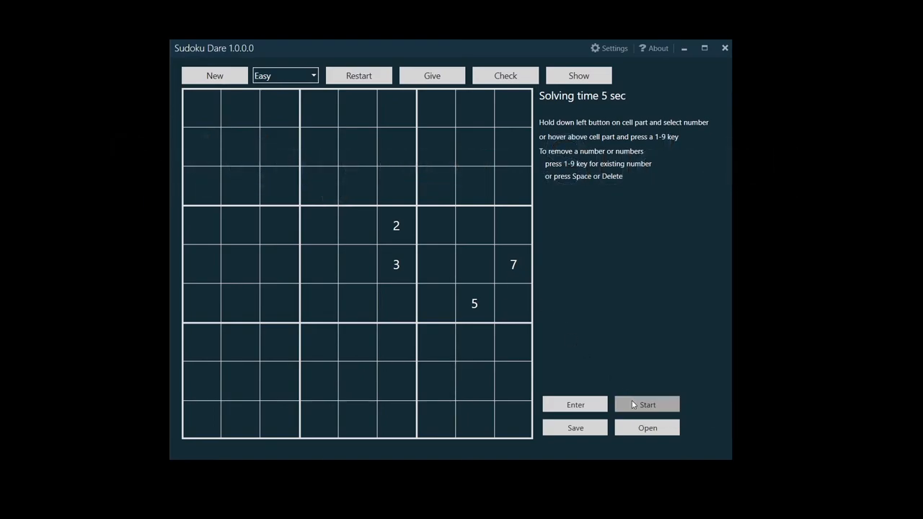
Start solving the self-entered puzzle with clues 2, 3, 5 and 7.
click(574, 427)
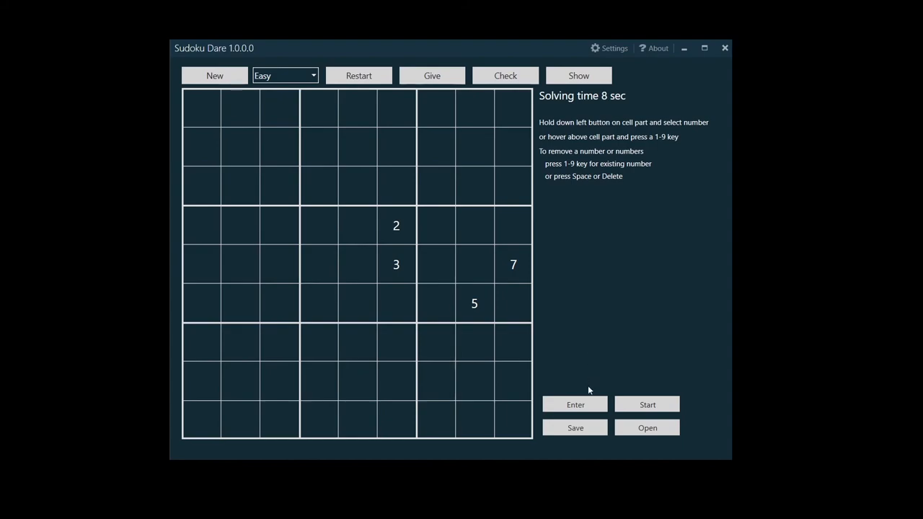
mouse_move(575, 427)
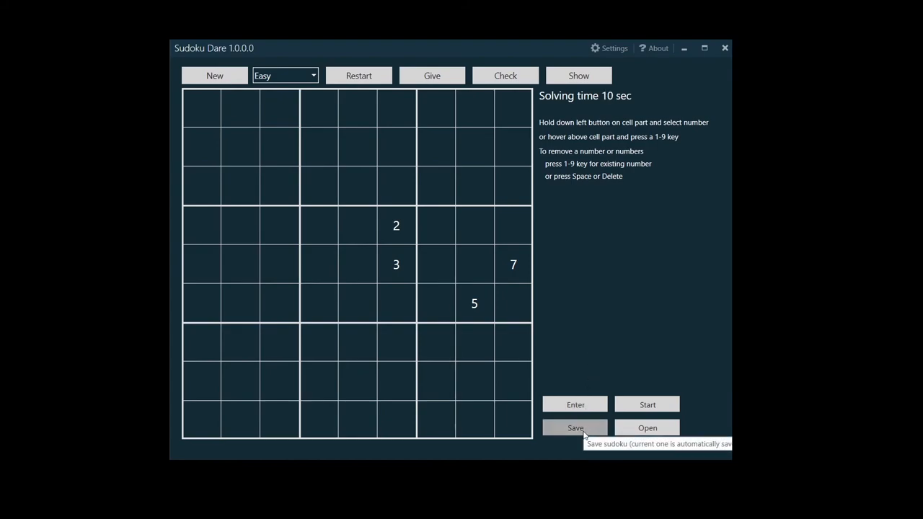